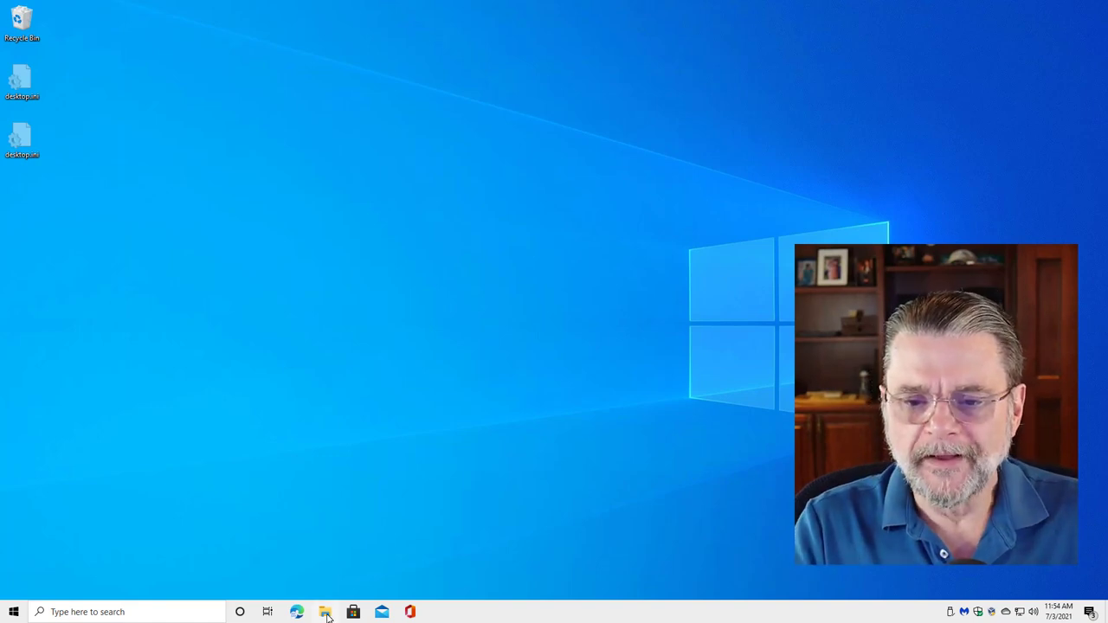
Open the Format window for USB1GB (H:) from File Explorer's navigation pane
click(324, 612)
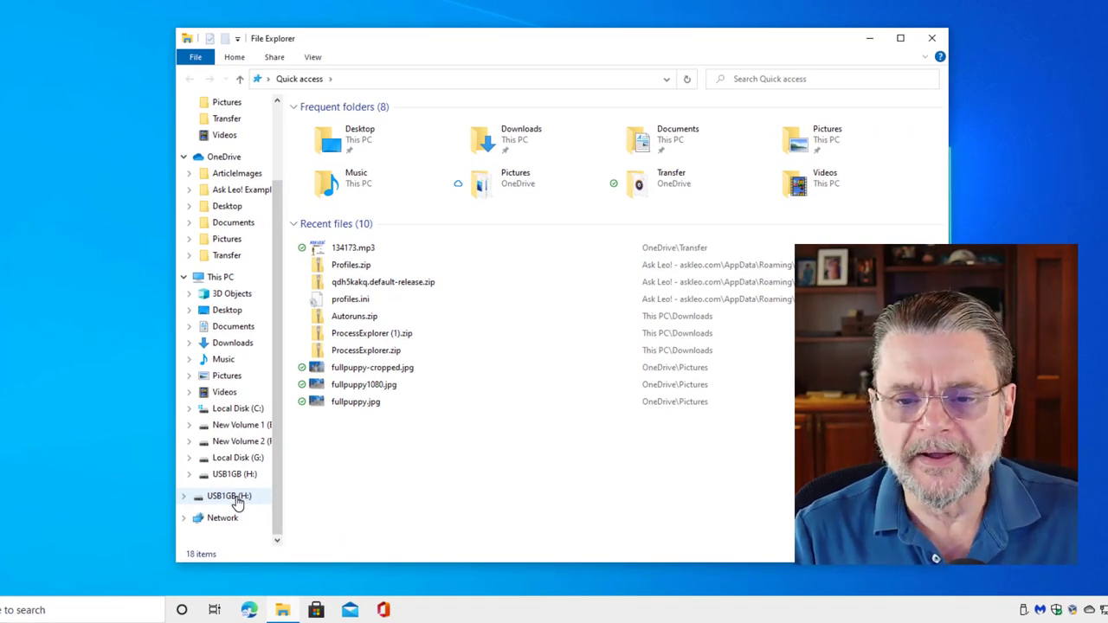
right_click(229, 495)
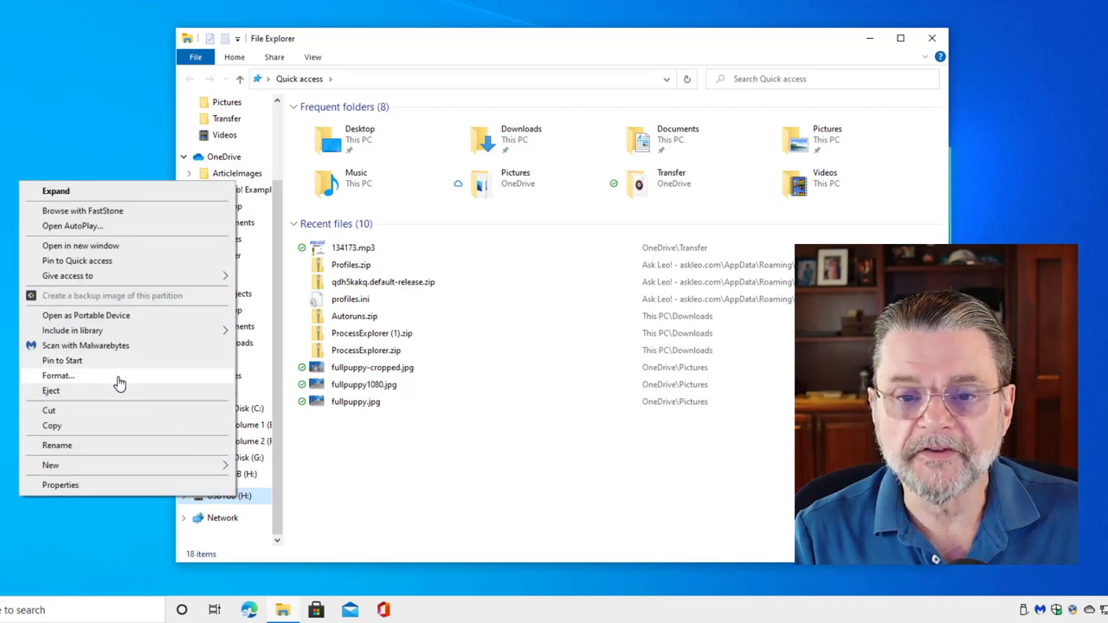
click(59, 375)
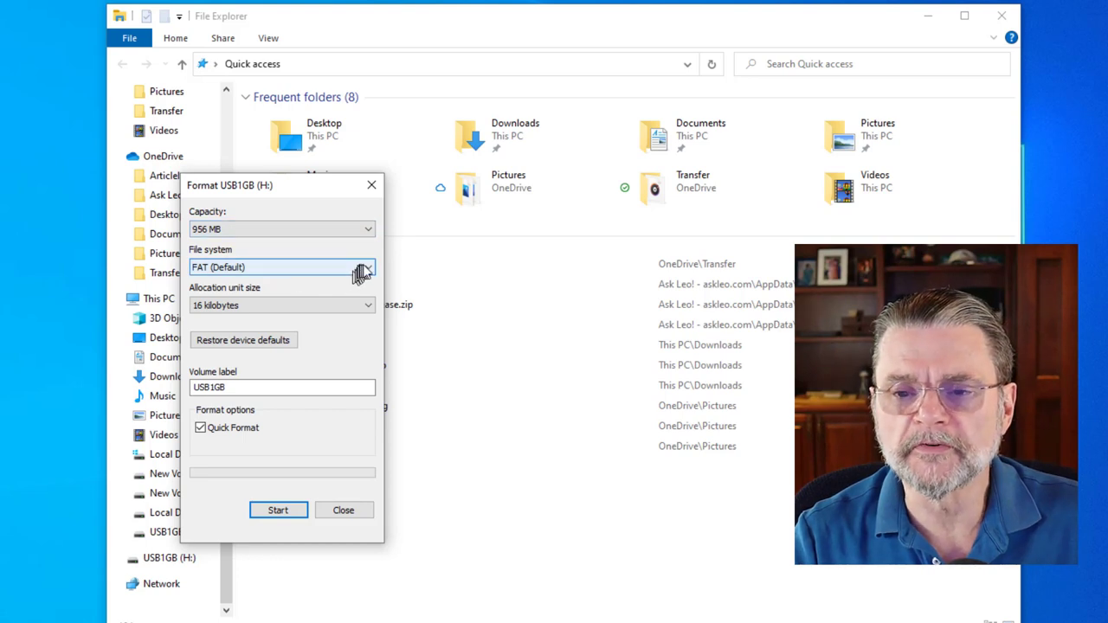
click(368, 267)
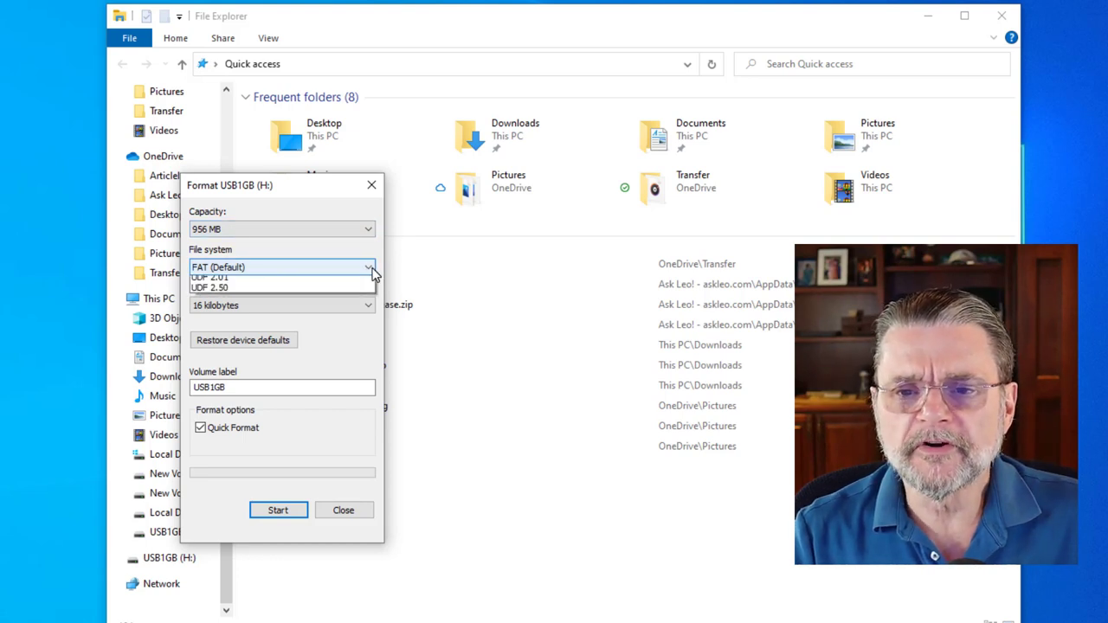
click(368, 267)
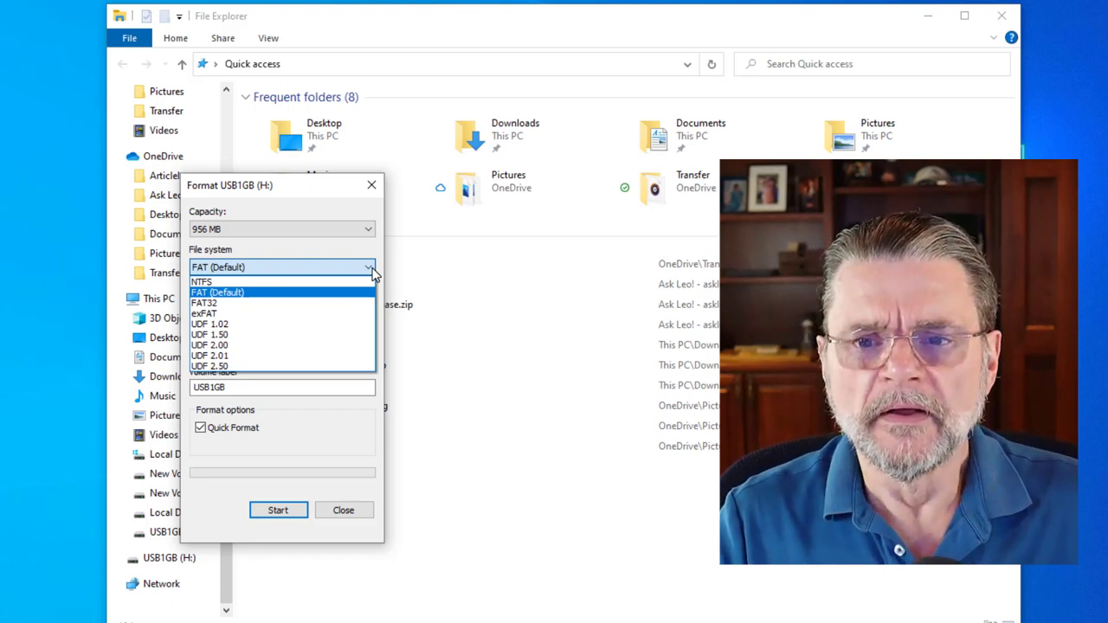
mouse_move(329, 298)
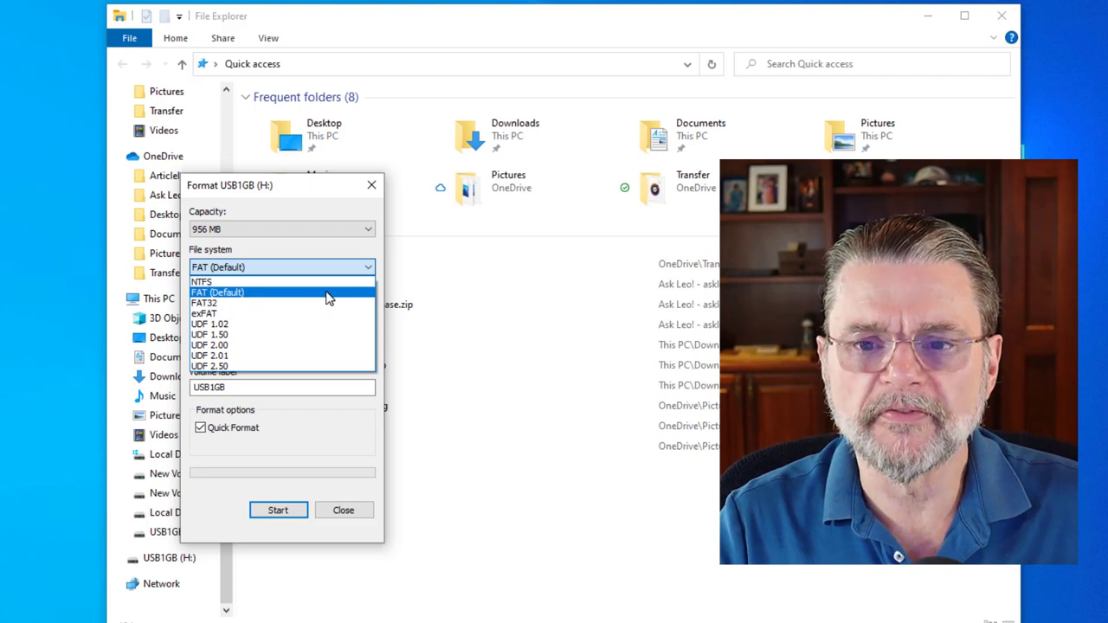
mouse_move(330, 294)
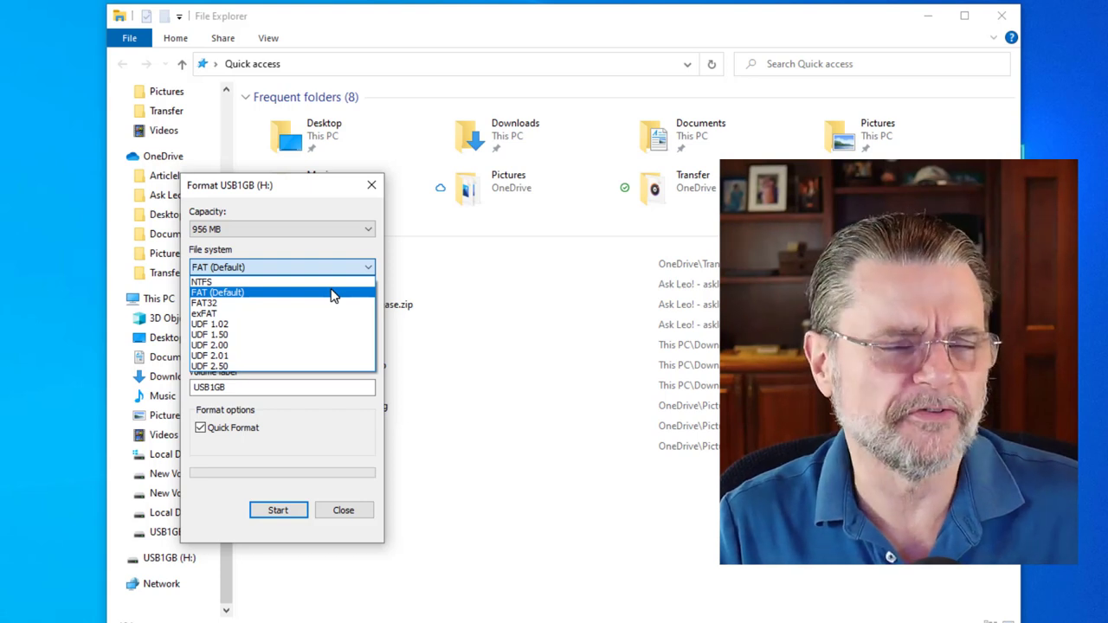
click(217, 292)
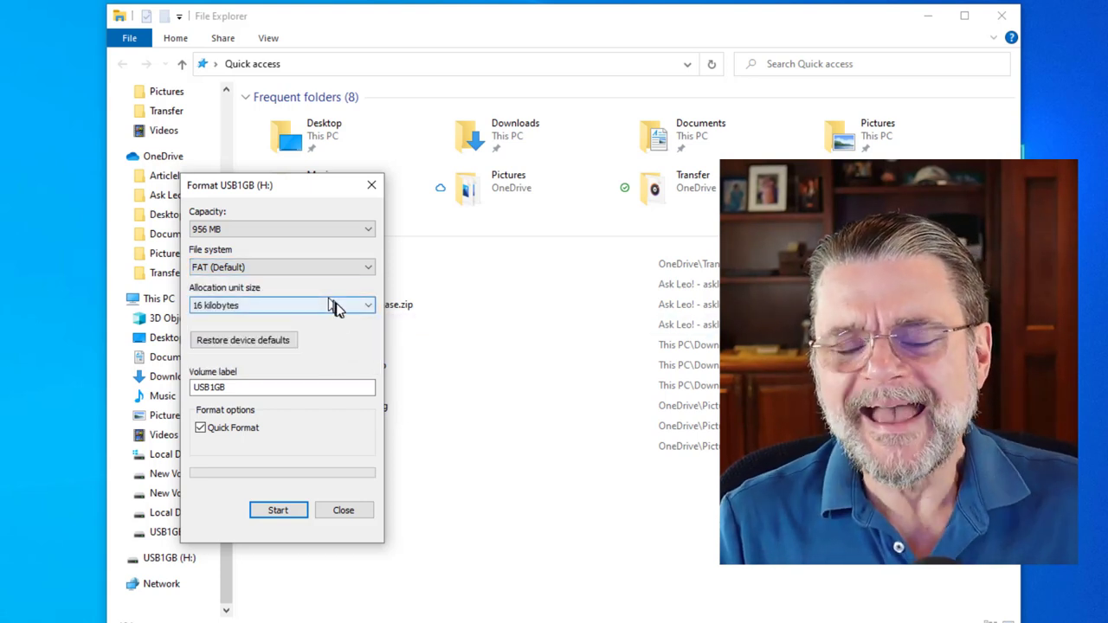
Open the Allocation unit size dropdown in the H: drive's format settings
click(367, 304)
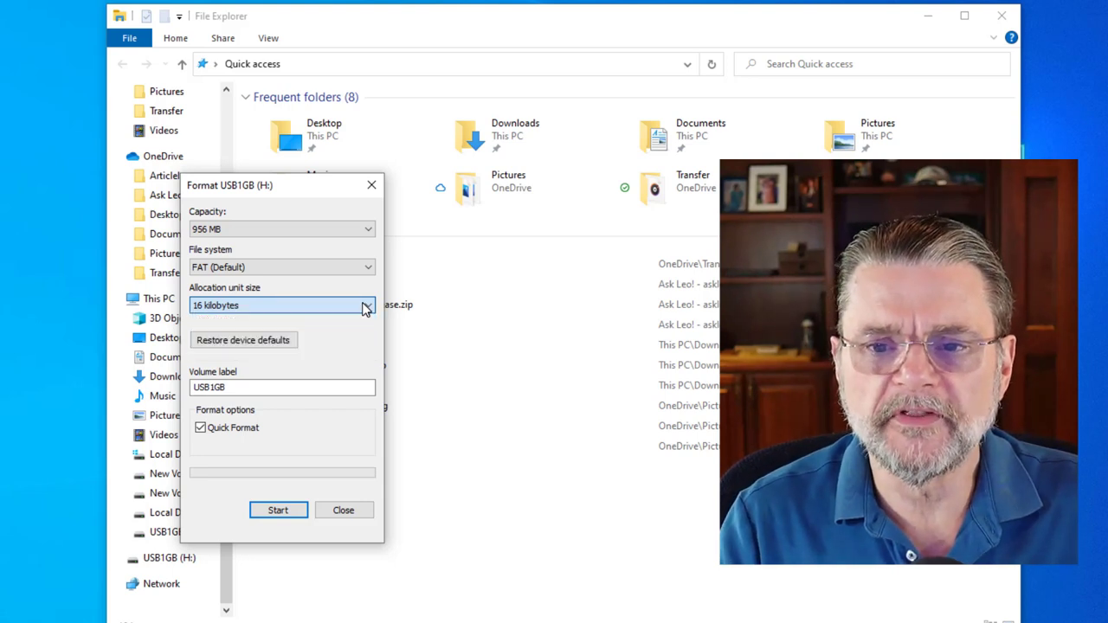
mouse_move(338, 319)
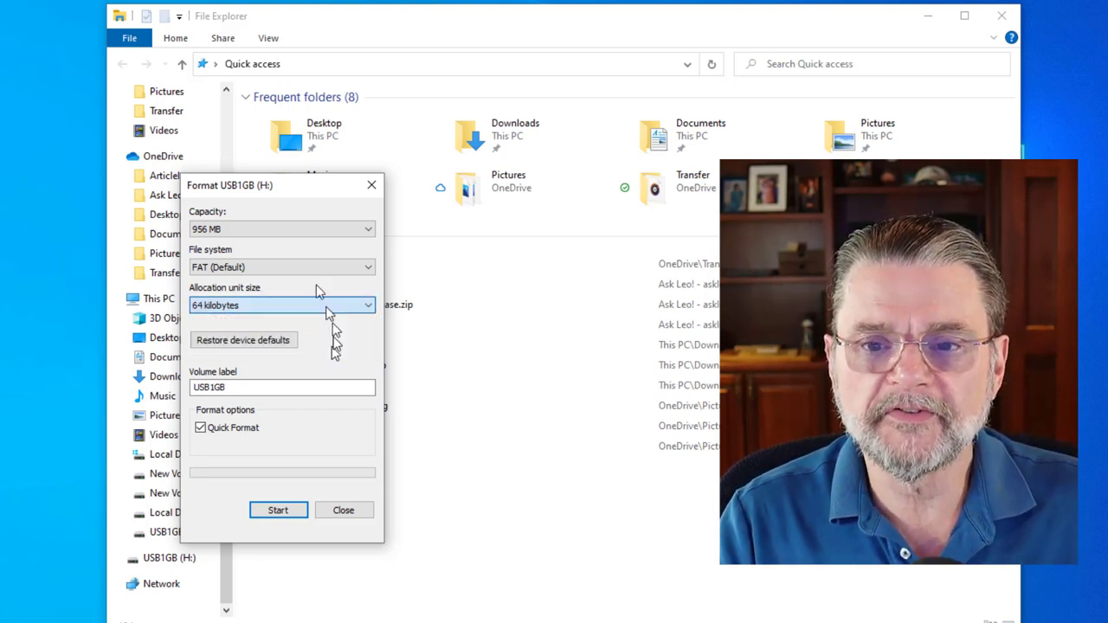
Restore the FAT (Default) file system with the default allocation unit size
click(281, 267)
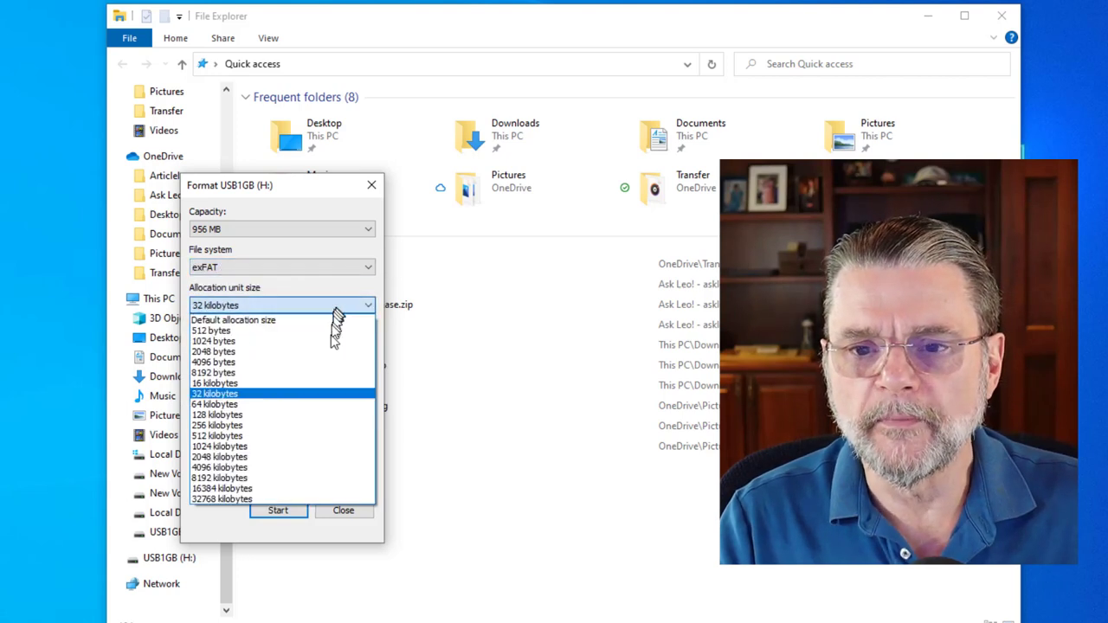
click(221, 499)
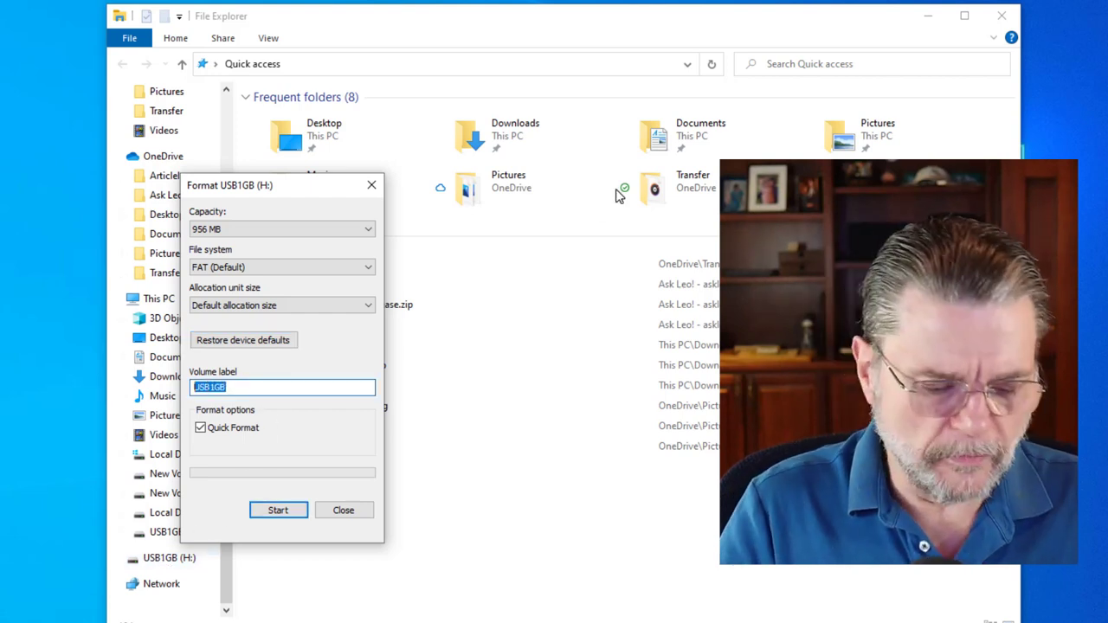
Set the volume label to 'Example' and start formatting the H: drive
text(Example)
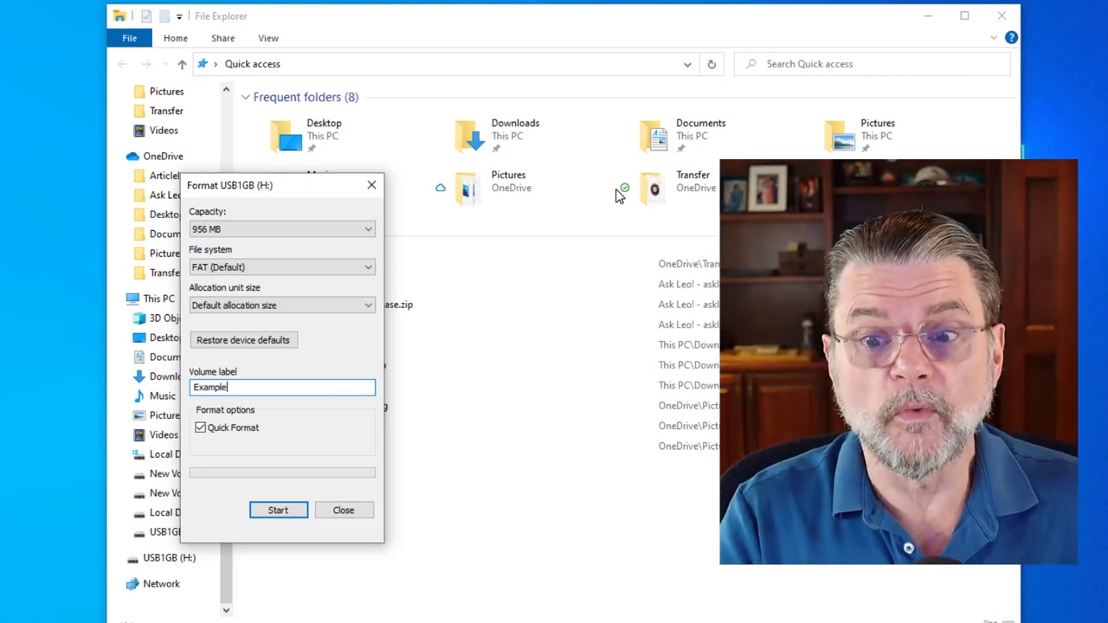
mouse_move(658, 207)
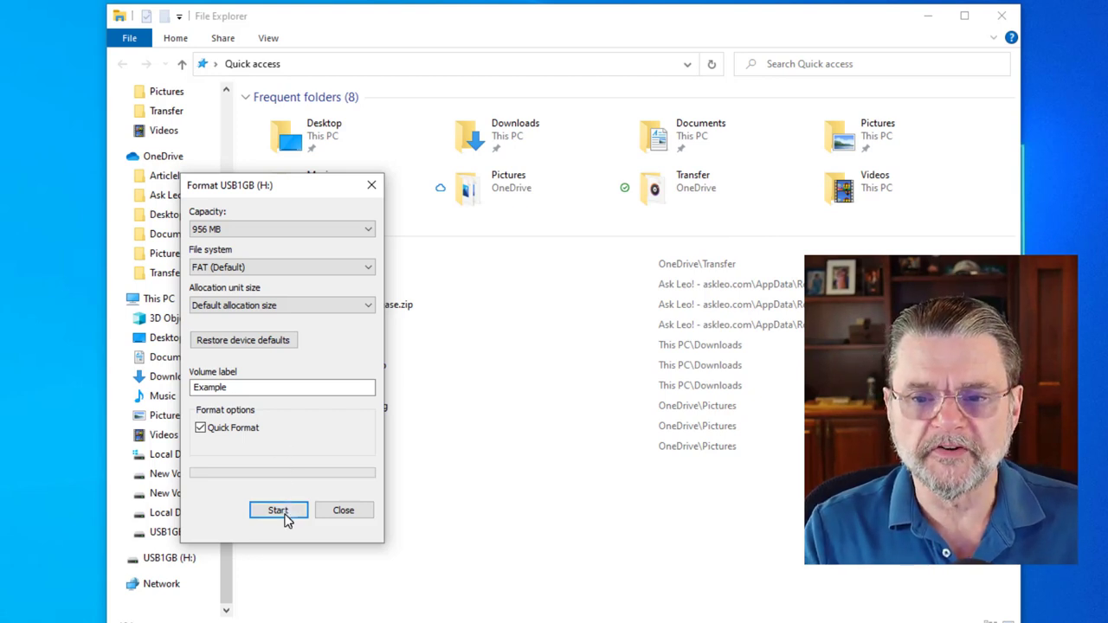
click(278, 510)
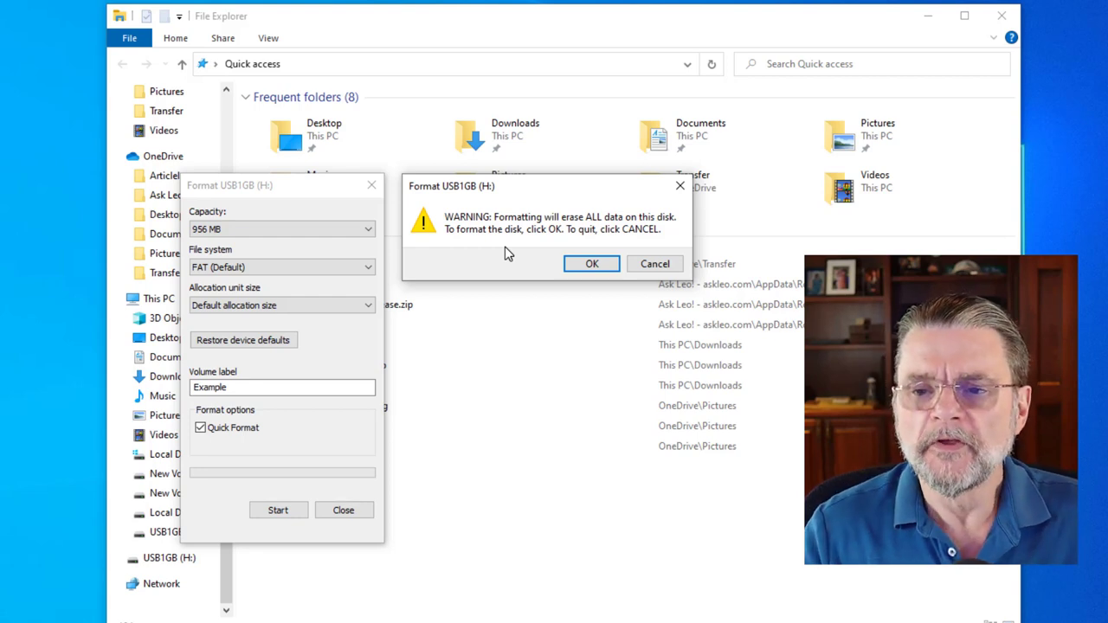
Confirm the data-erase warning, dismiss Format Complete, and turn off Quick Format
click(592, 263)
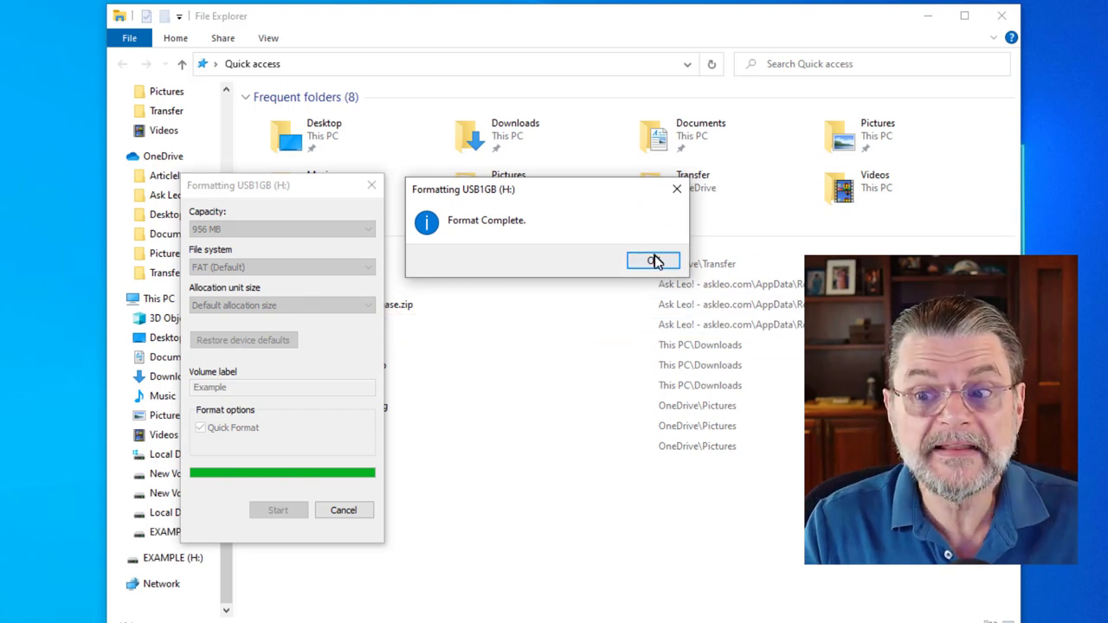
click(653, 261)
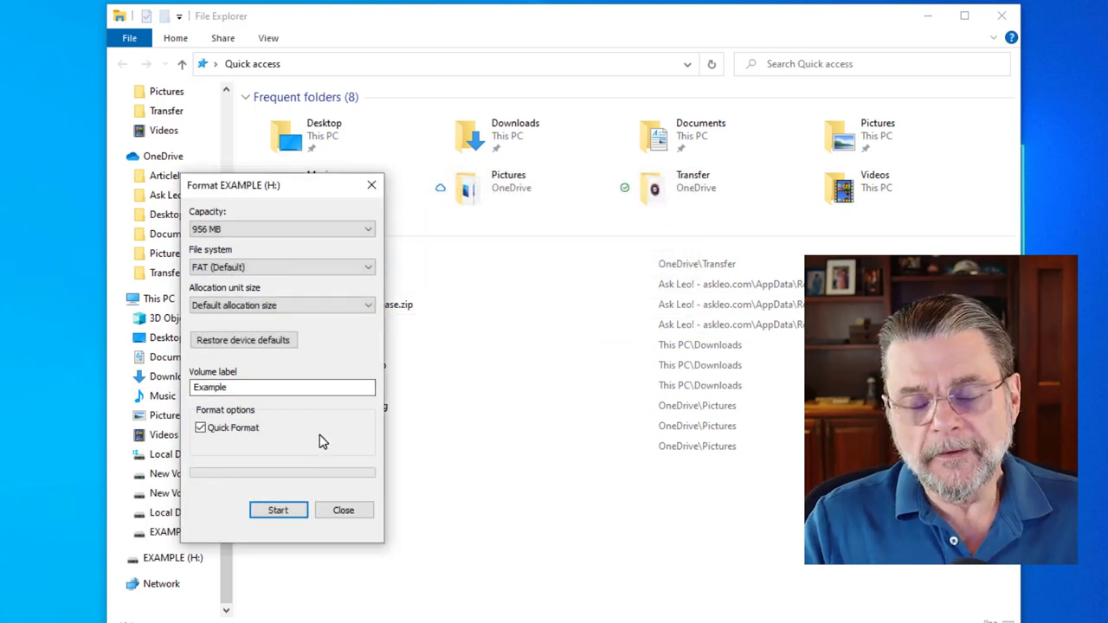
mouse_move(299, 439)
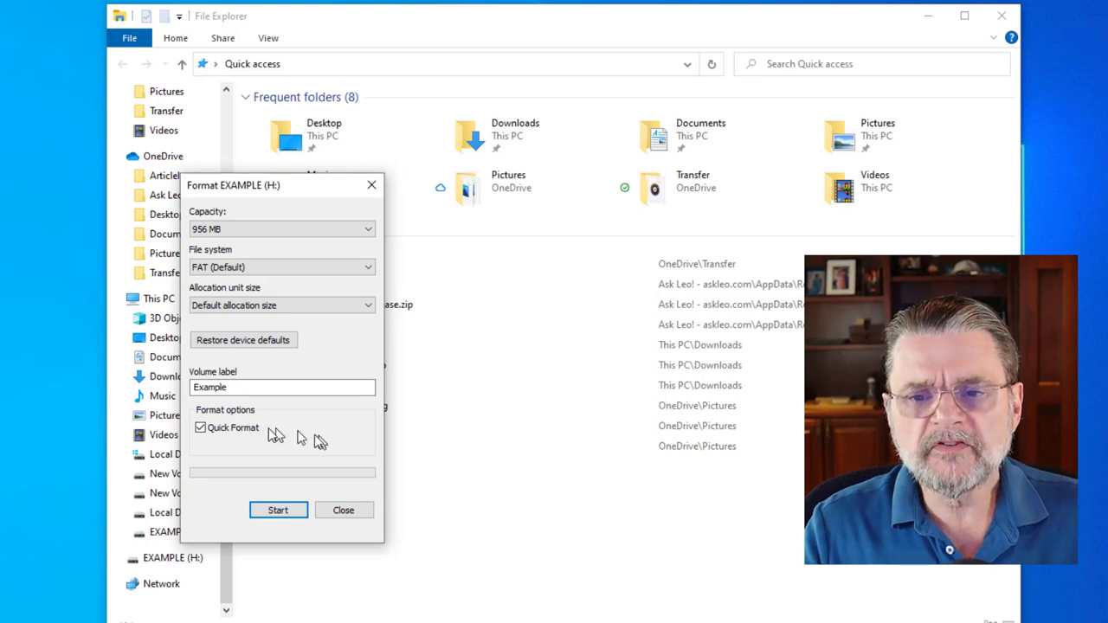
click(200, 428)
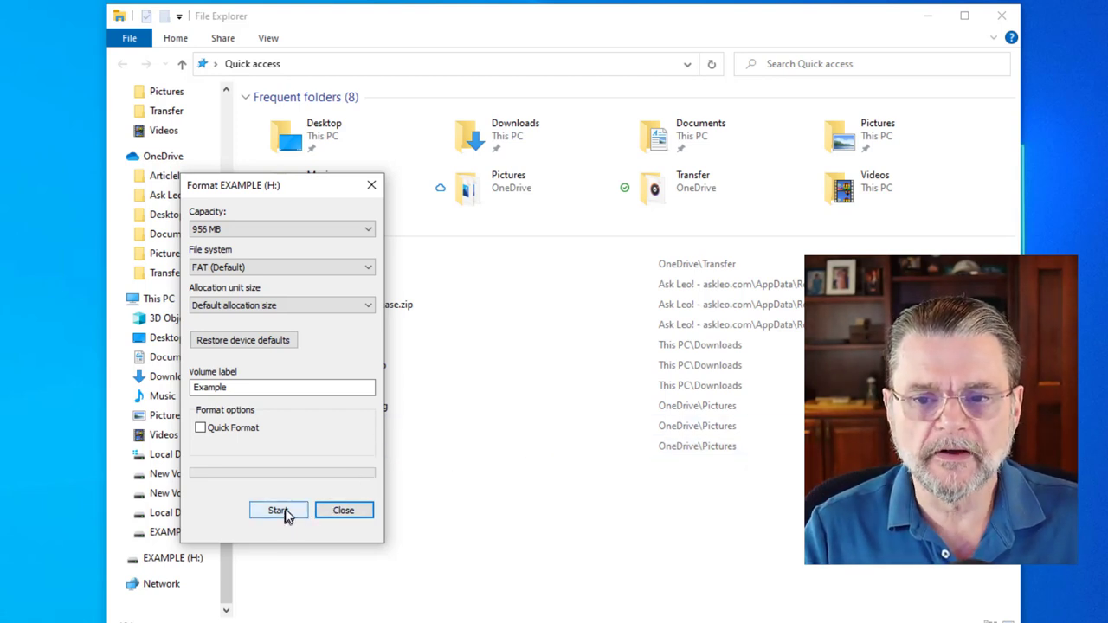
Start and confirm a full, non-quick format of EXAMPLE (H:)
click(278, 509)
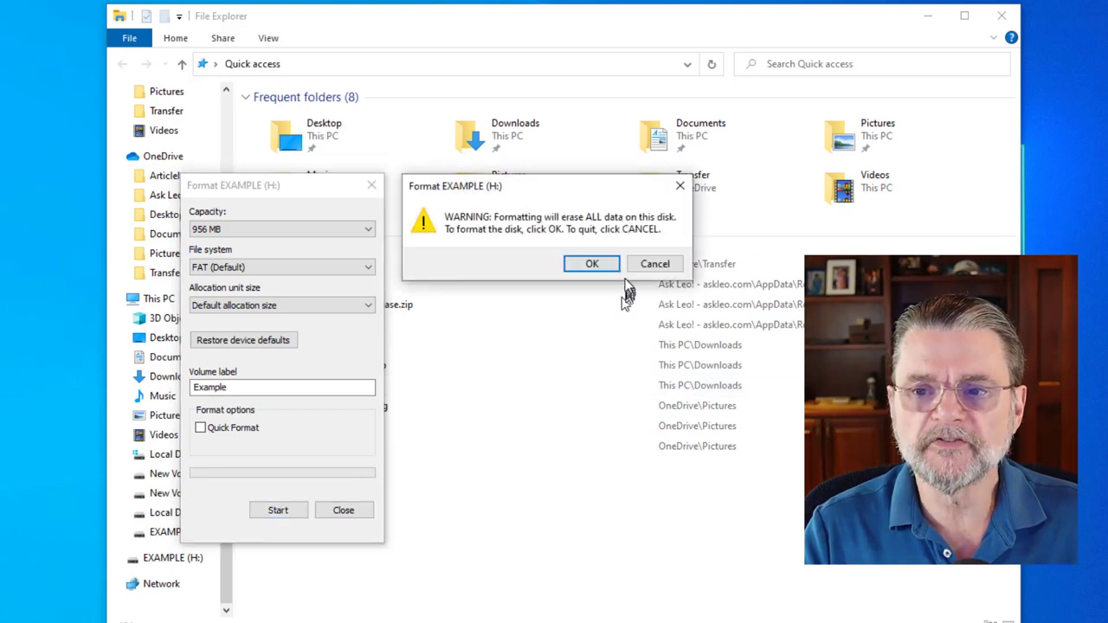
click(591, 264)
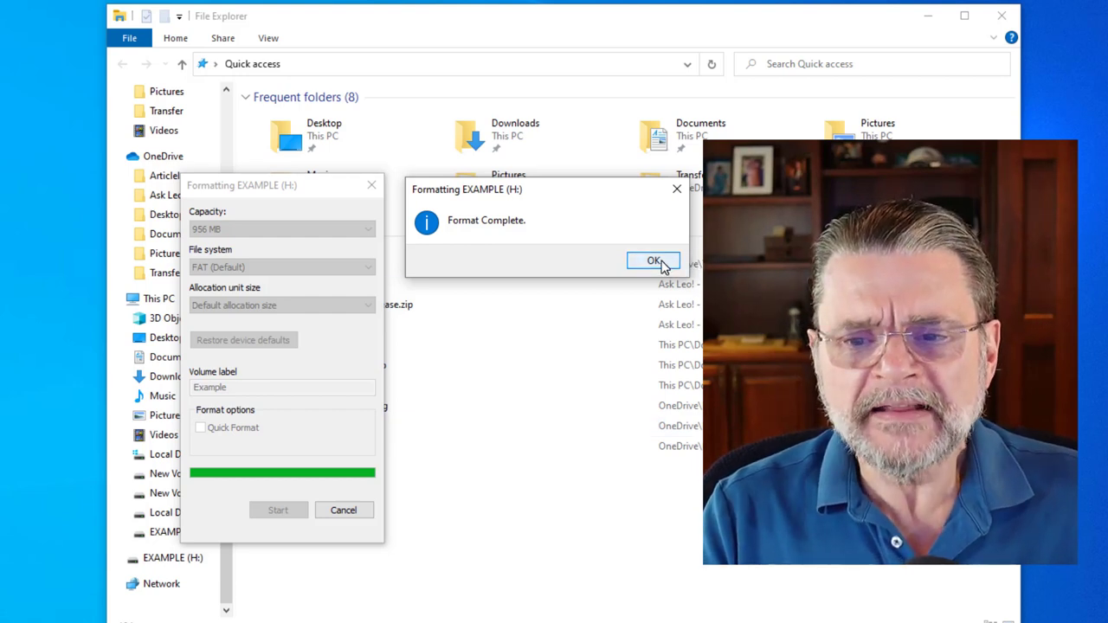
Dismiss Format Complete, close File Explorer, and launch Windows PowerShell (Admin)
click(654, 261)
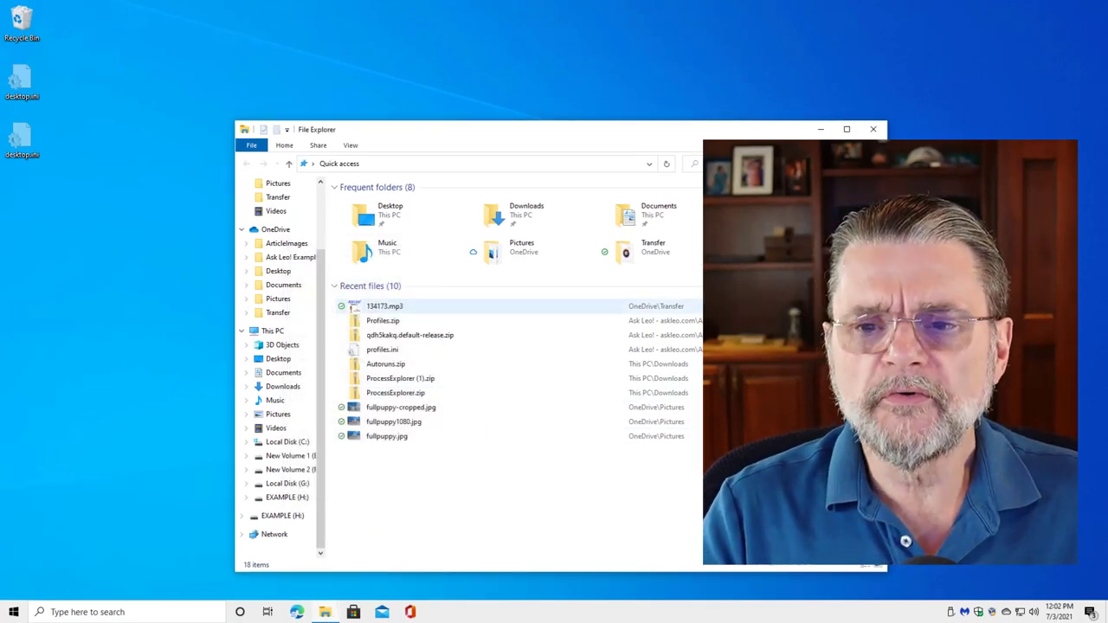
click(873, 129)
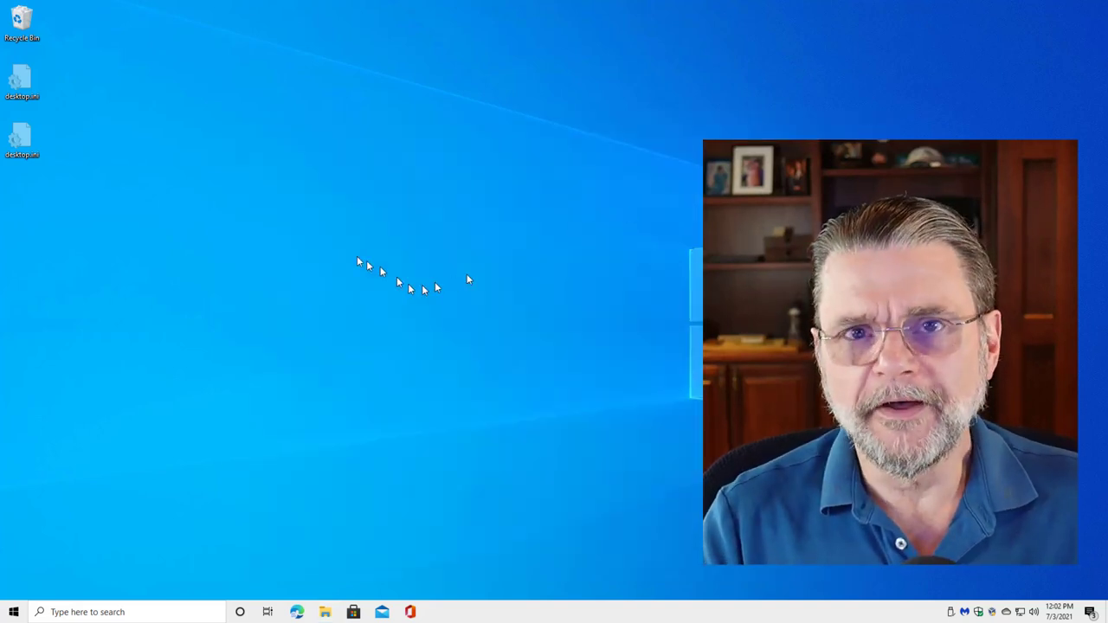
mouse_move(109, 437)
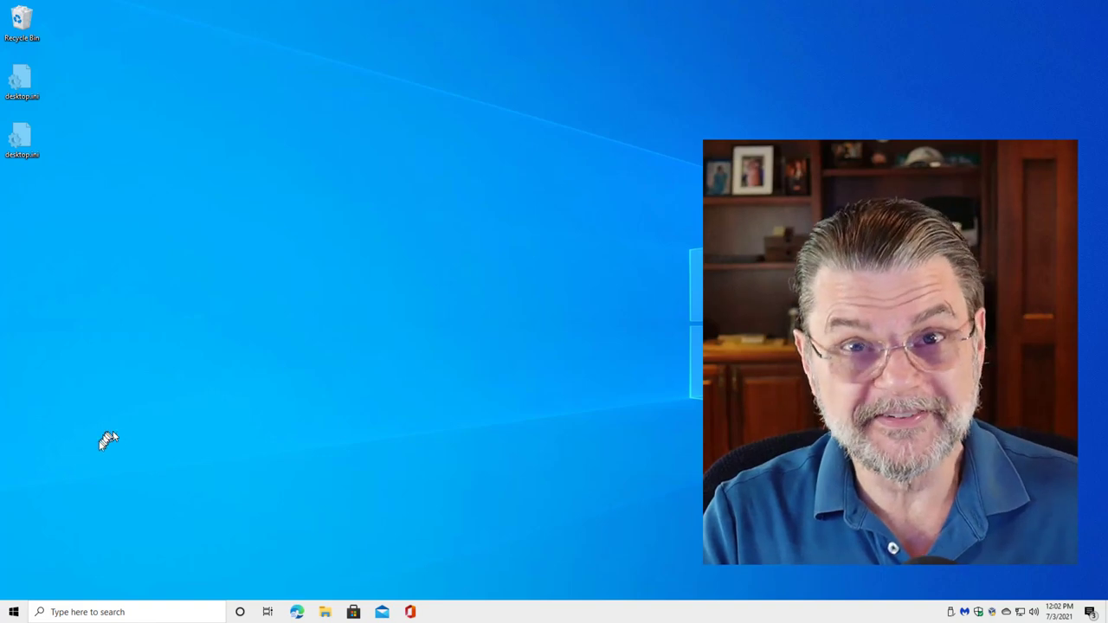
right_click(13, 612)
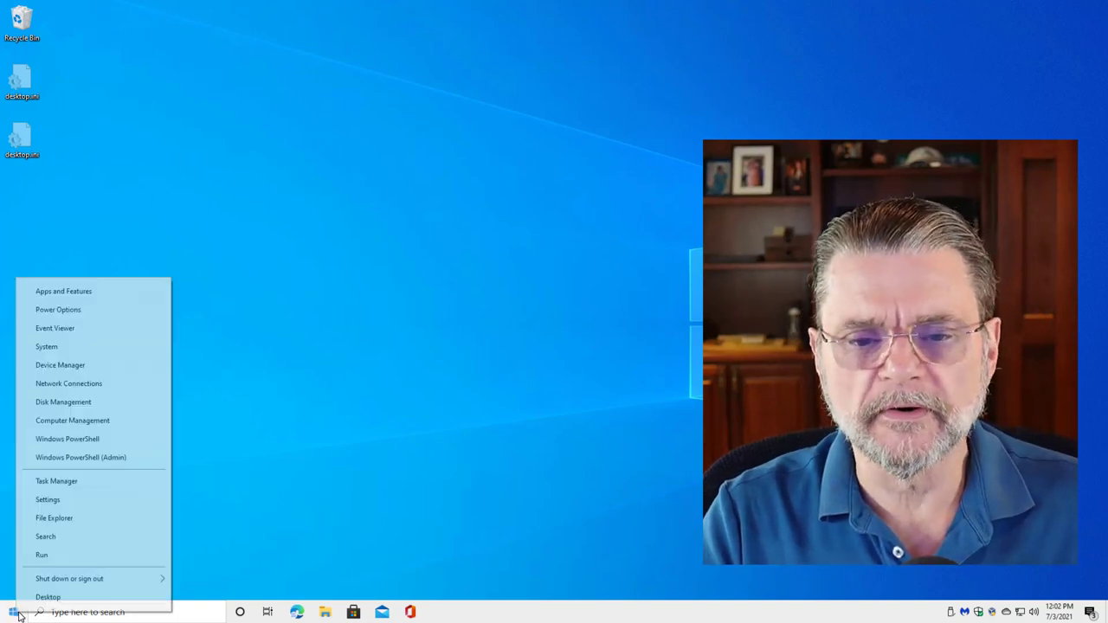
mouse_move(81, 457)
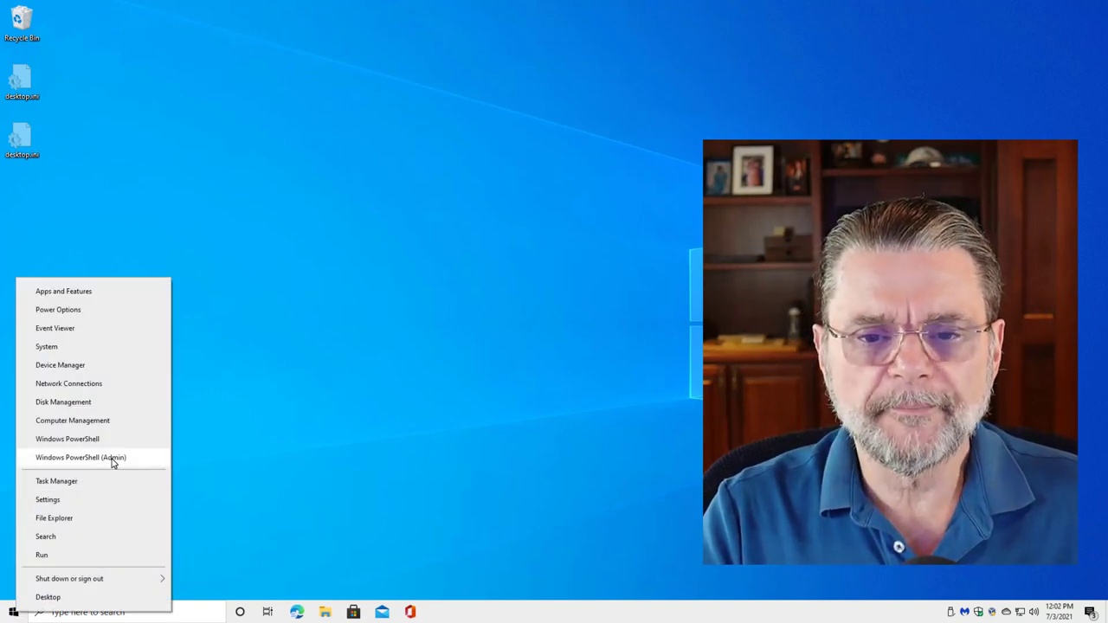
click(80, 457)
text(format /)
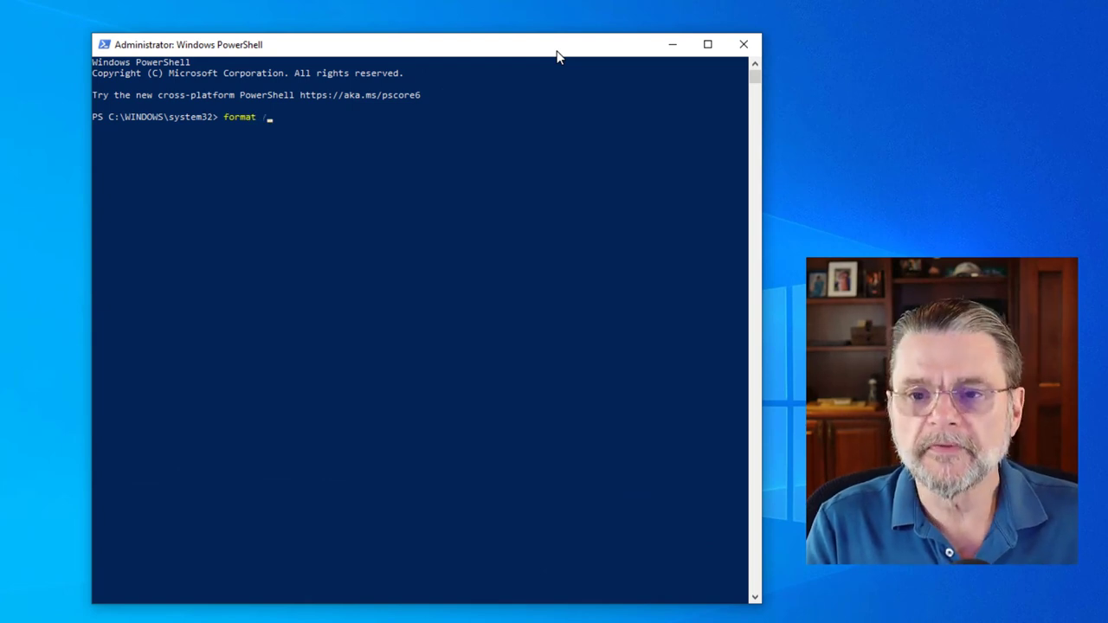
Run format /? and scroll through the help listing its switches
key(Enter)
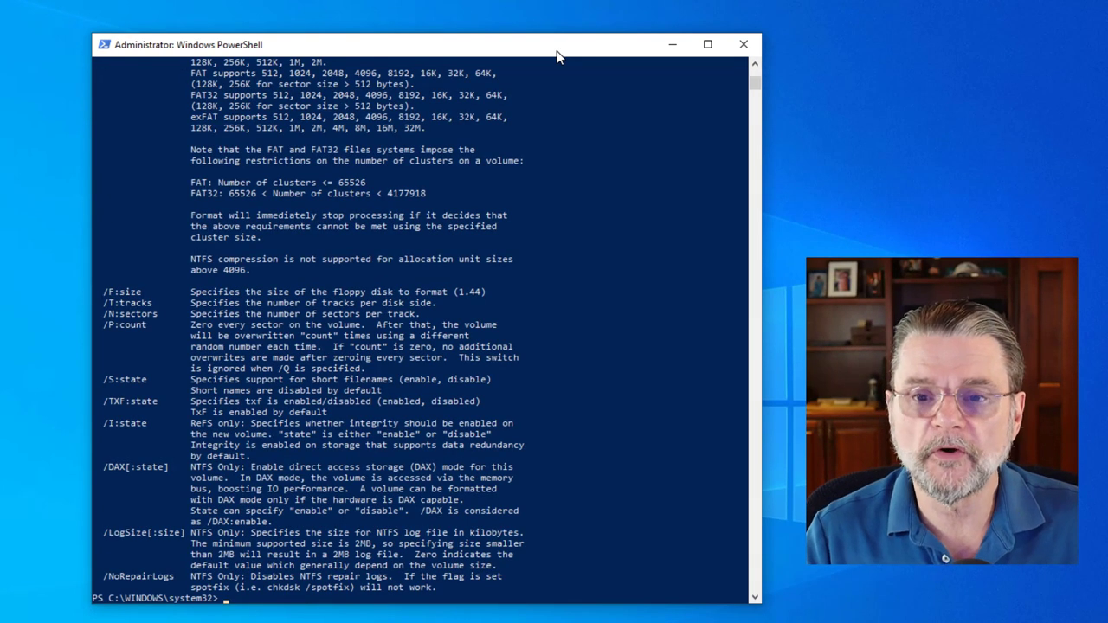
mouse_move(641, 373)
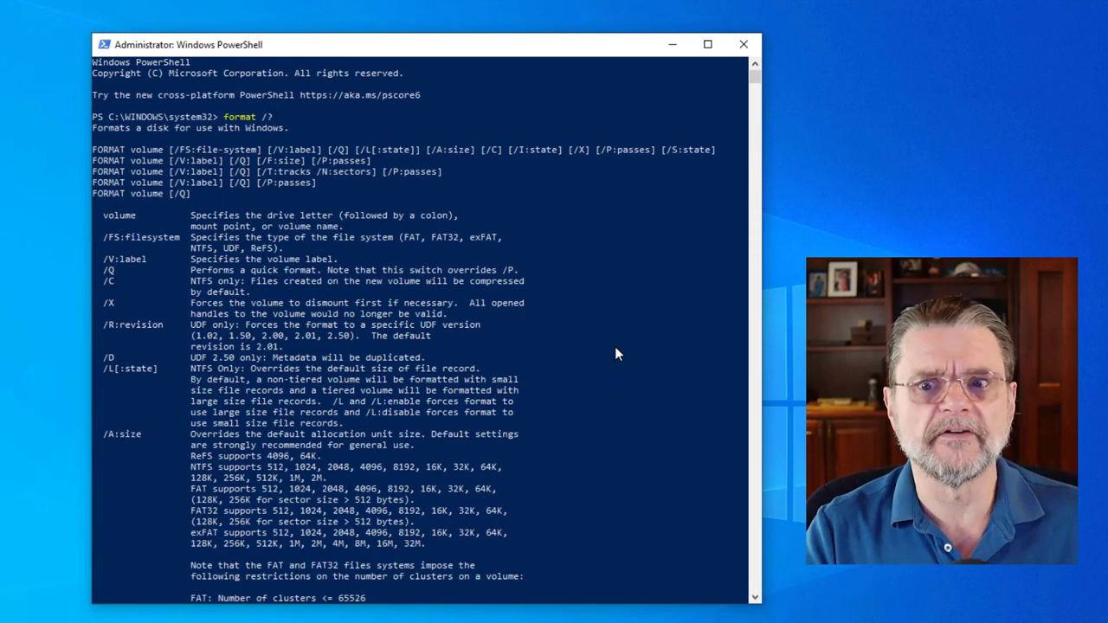
mouse_move(604, 356)
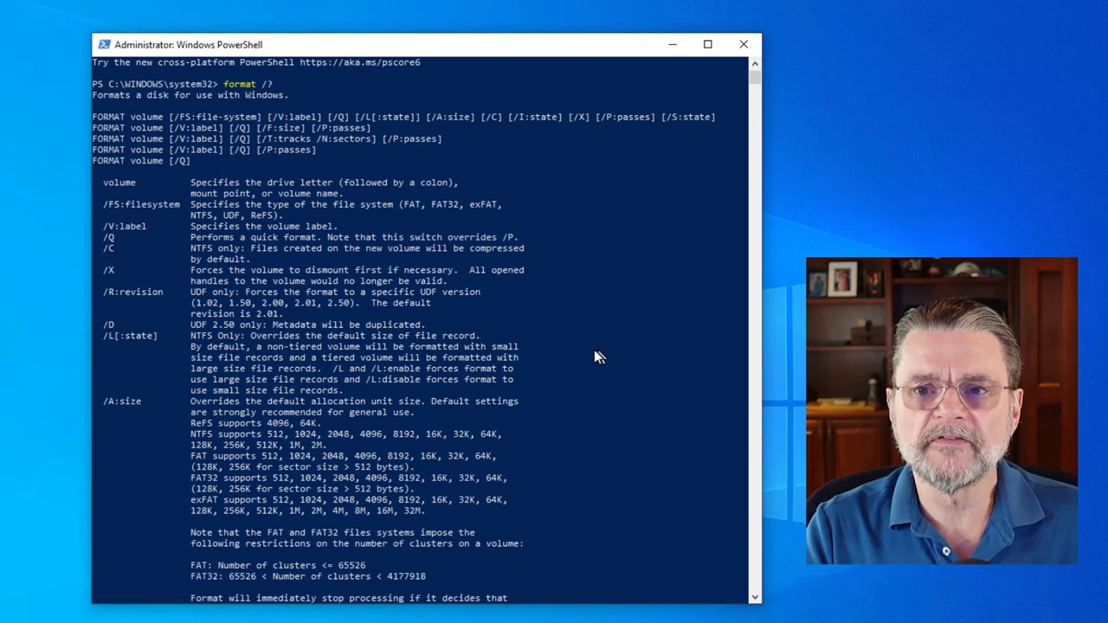
mouse_move(584, 368)
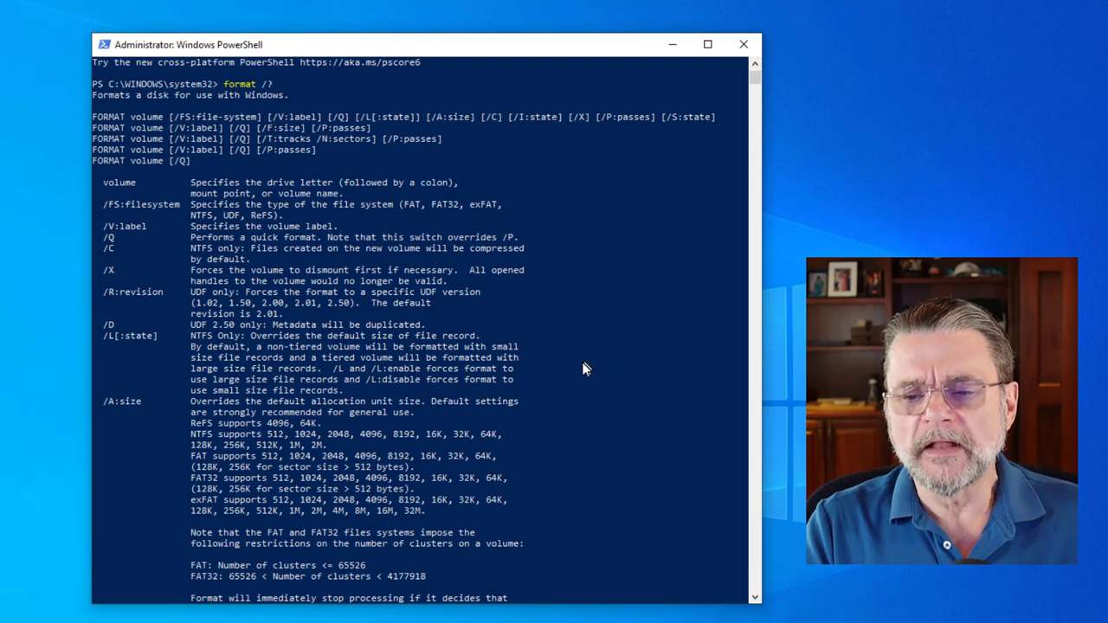
scroll(down, 3)
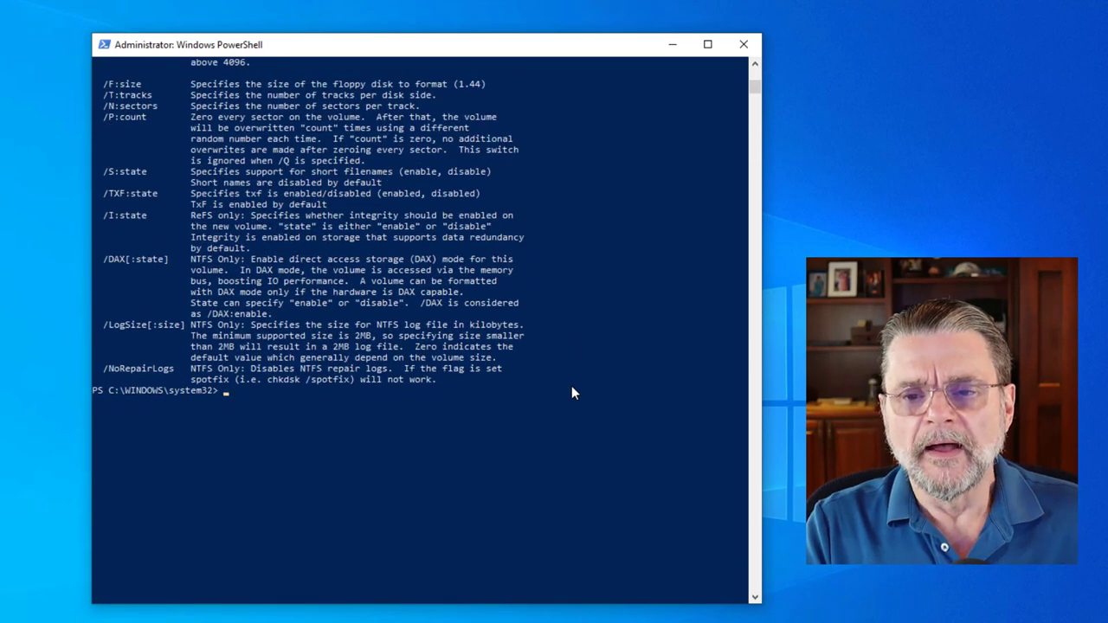
scroll(down, 3)
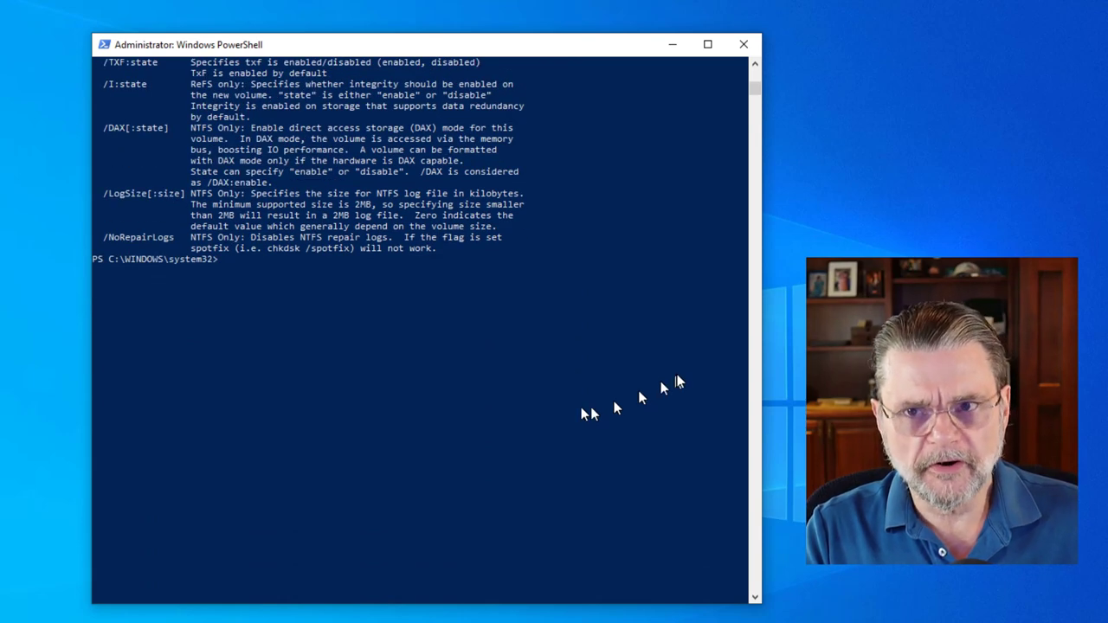
mouse_move(678, 362)
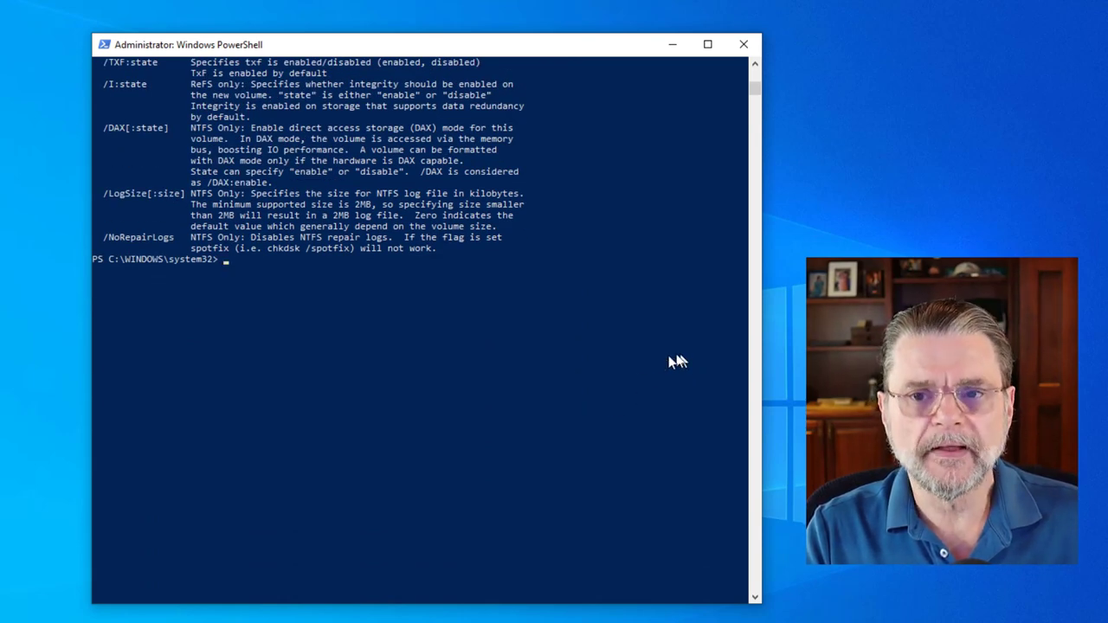
mouse_move(648, 341)
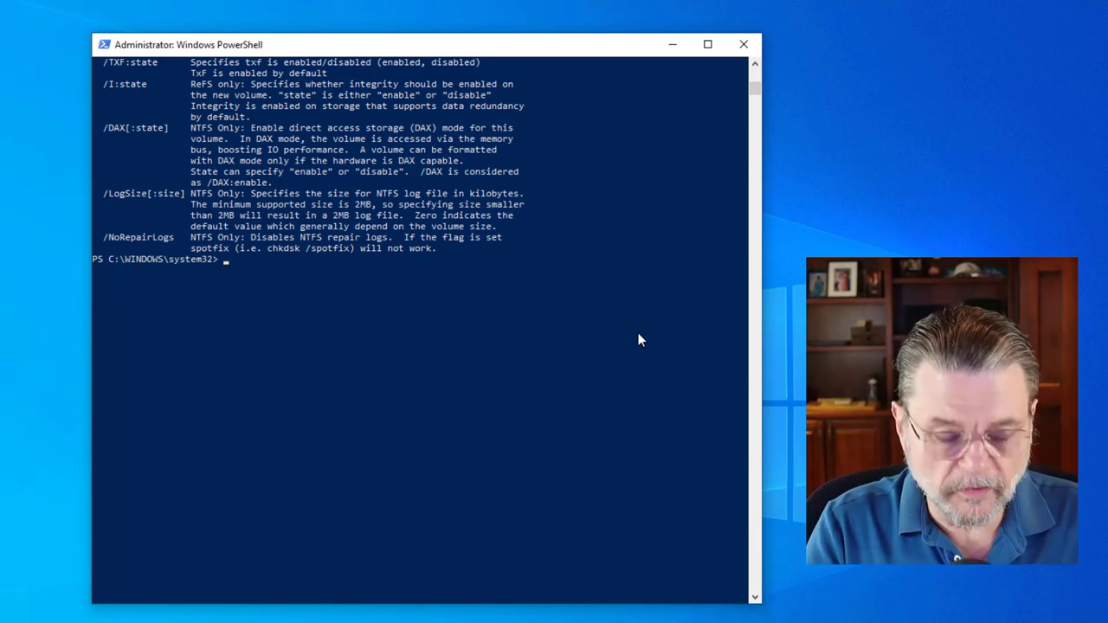
Run format H:, confirm the drive is ready, and label the volume Example
text(format H:)
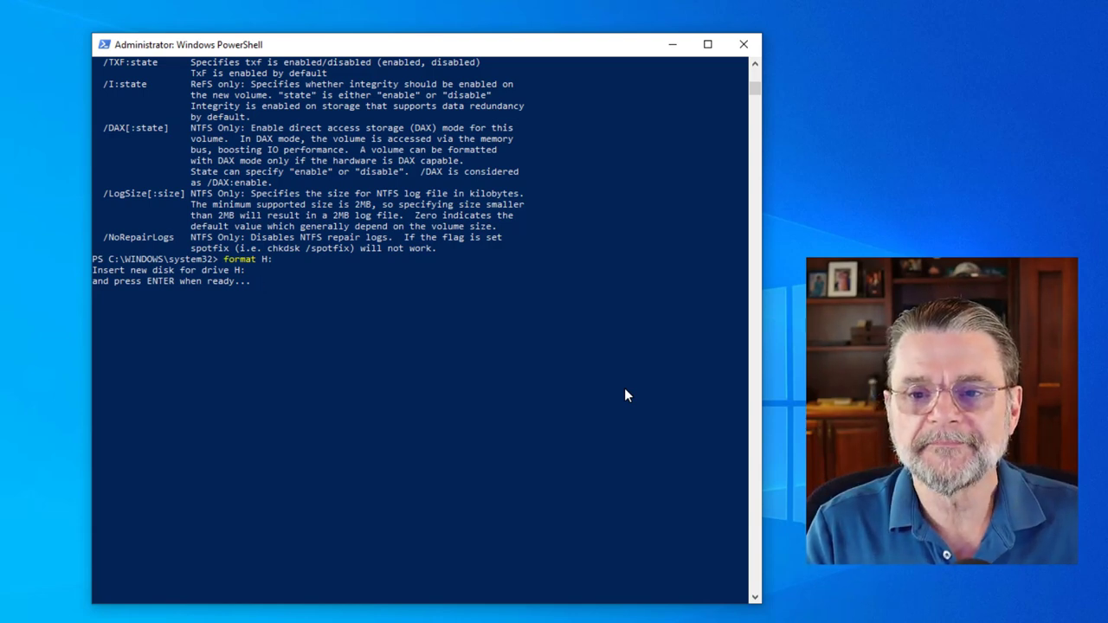
key(enter)
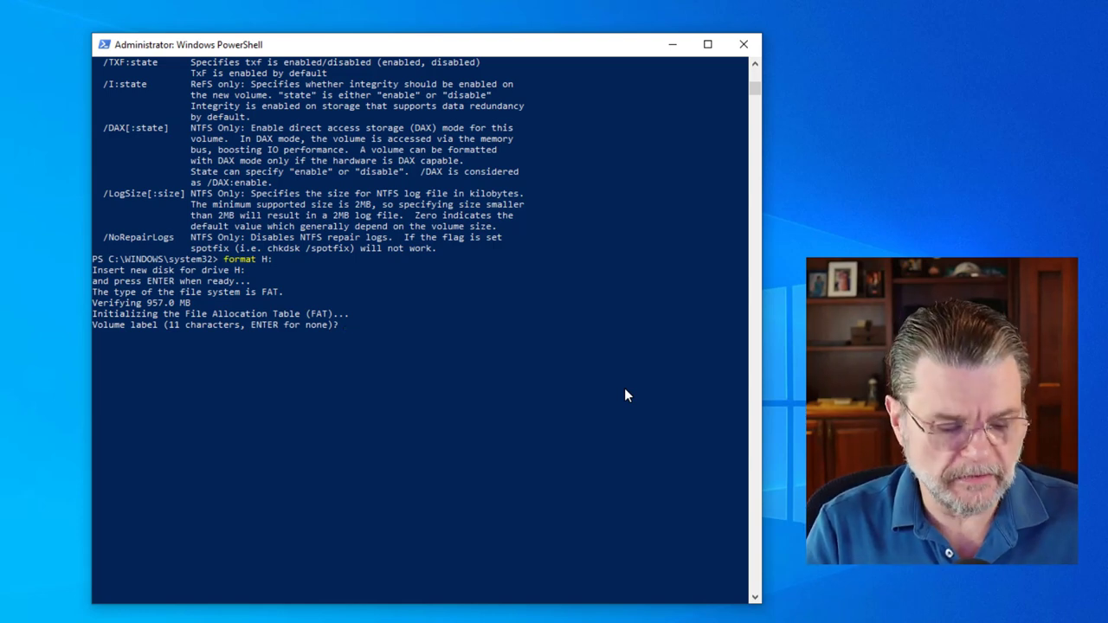
text(Example)
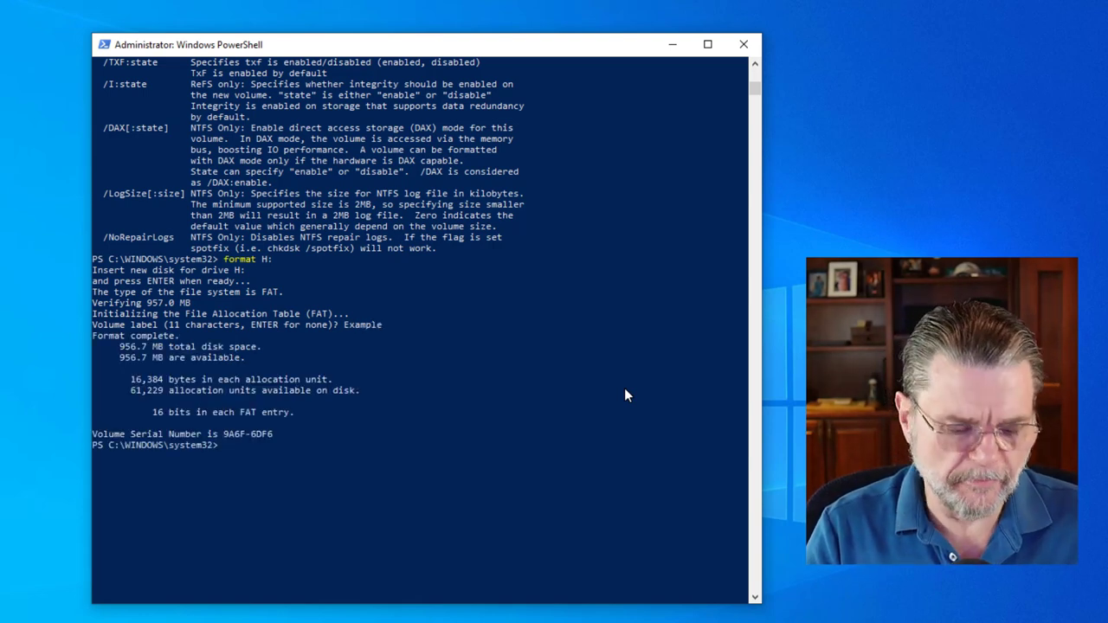
List drive H: with dir h:, then check it with chkdsk h:
text(dir h:)
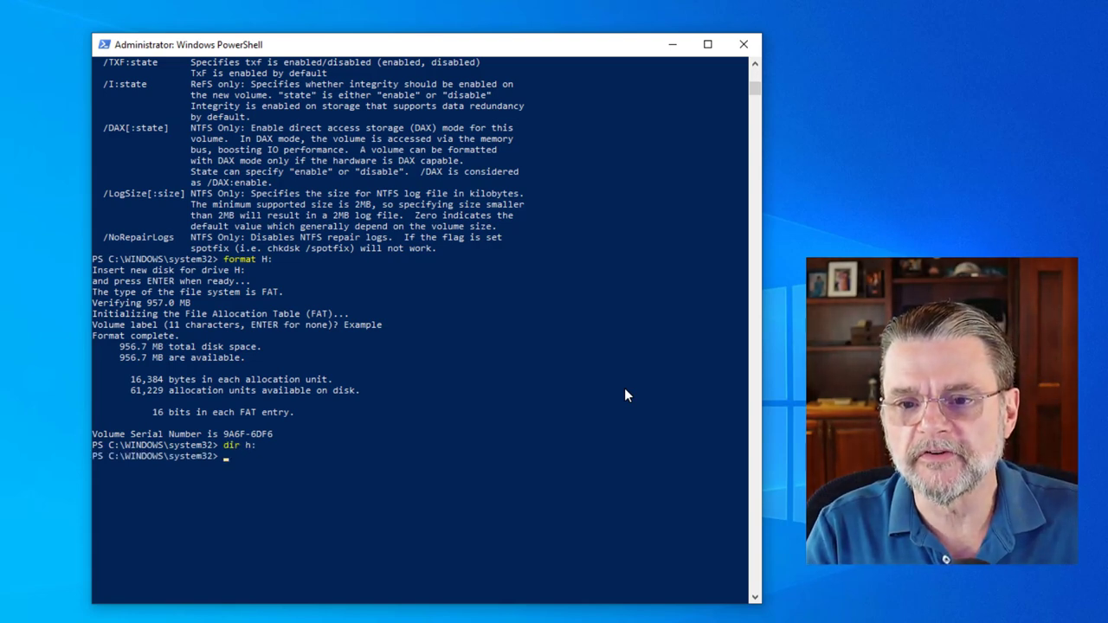
text(chkdsk h:)
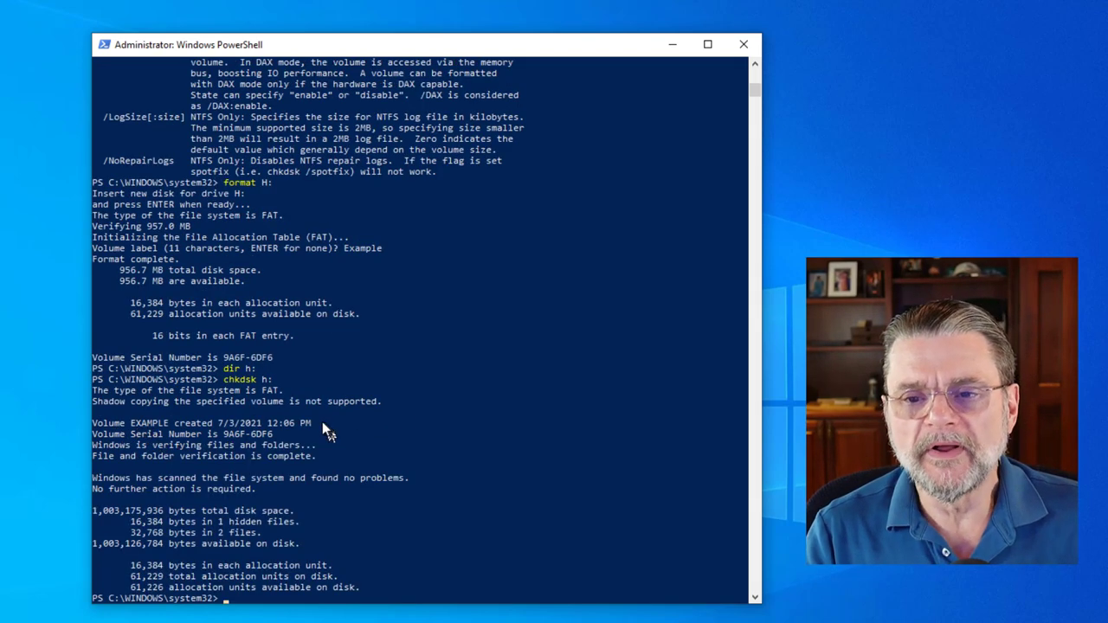
mouse_move(264, 474)
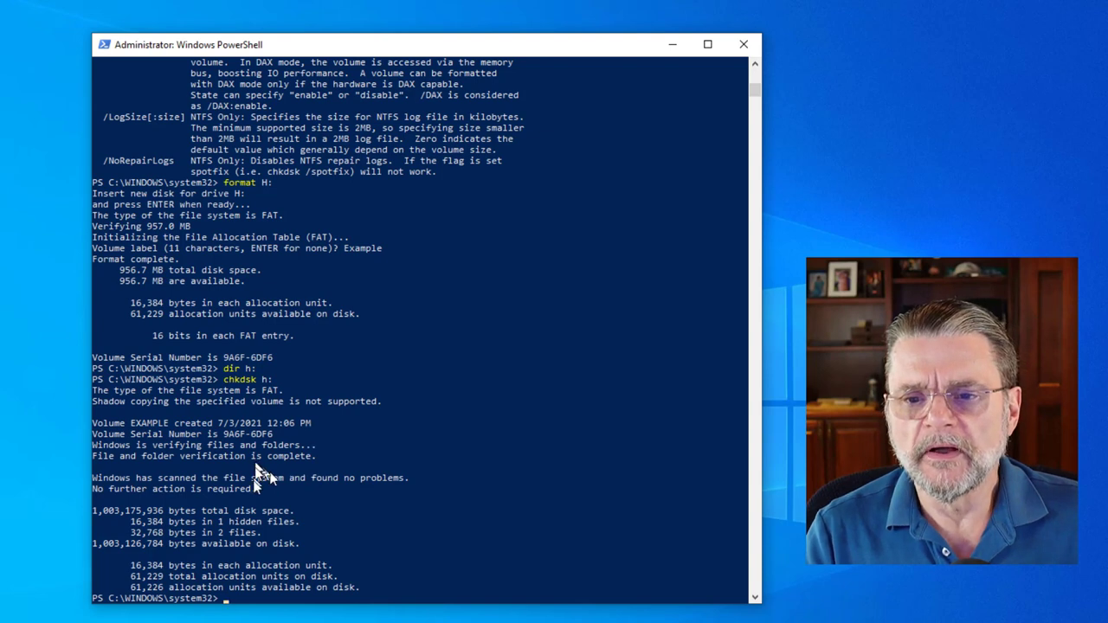
mouse_move(569, 405)
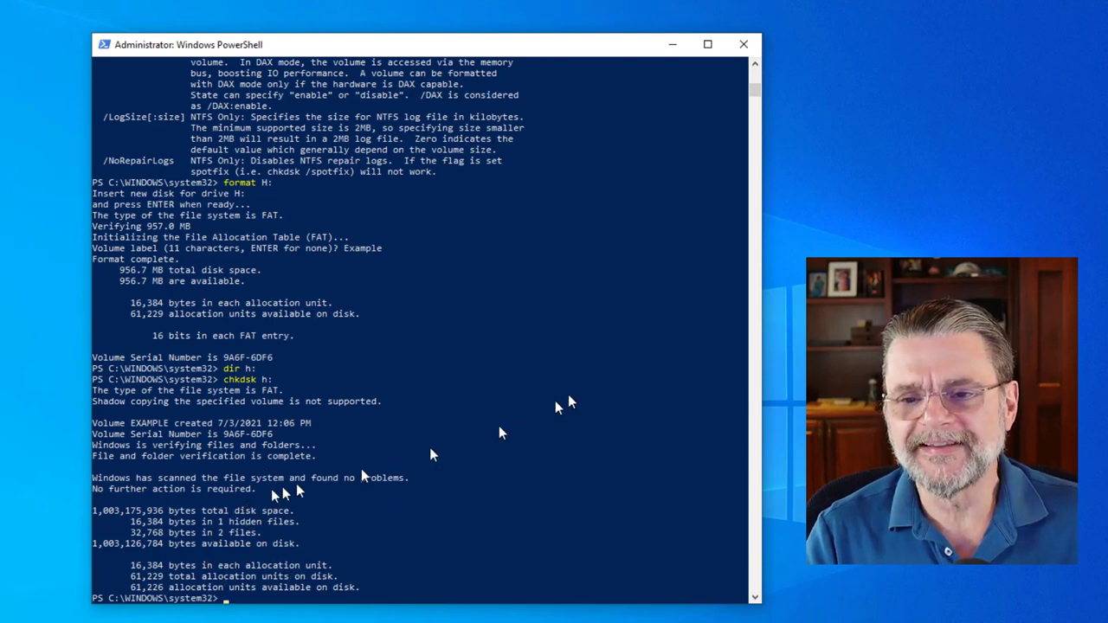
mouse_move(528, 463)
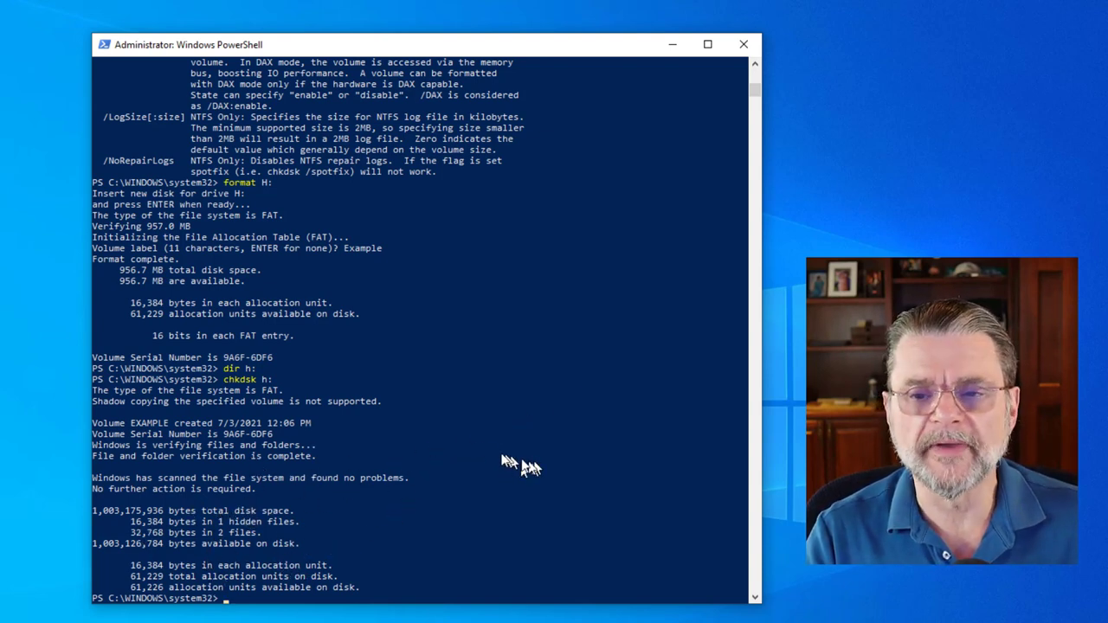
mouse_move(447, 390)
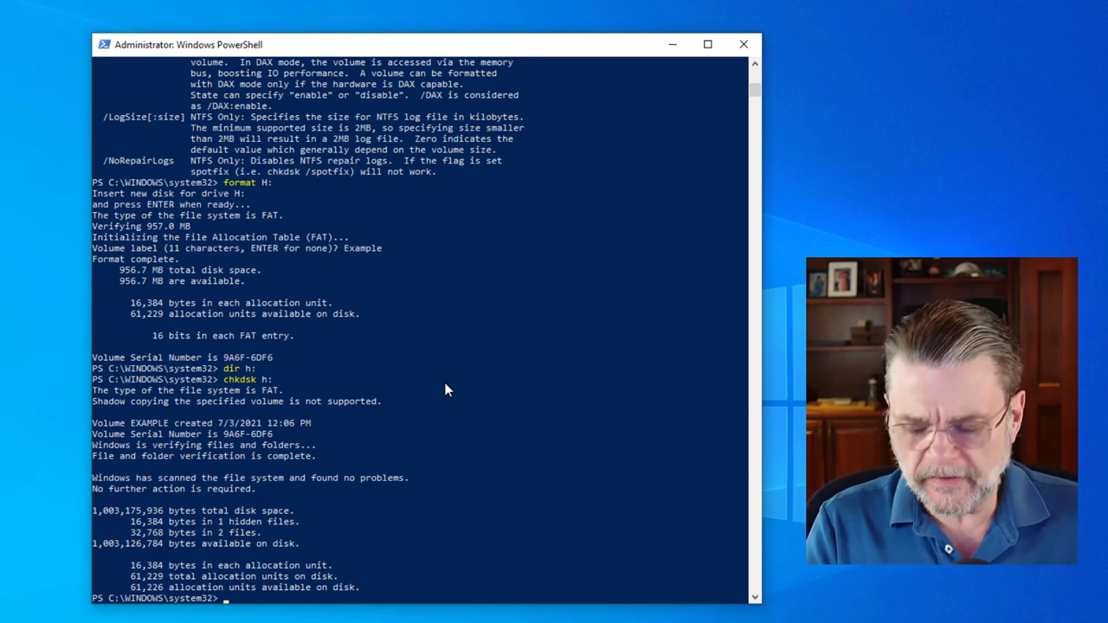
List drive H: contents, then quick-format H: with the volume label 'Example'
text(dir h:)
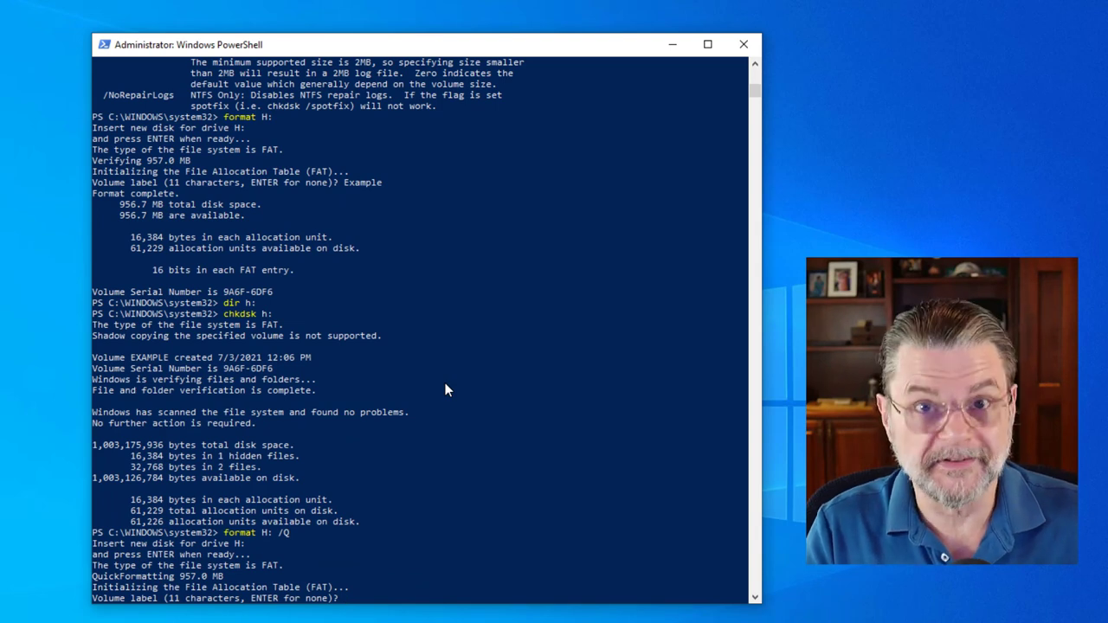
text(Exa)
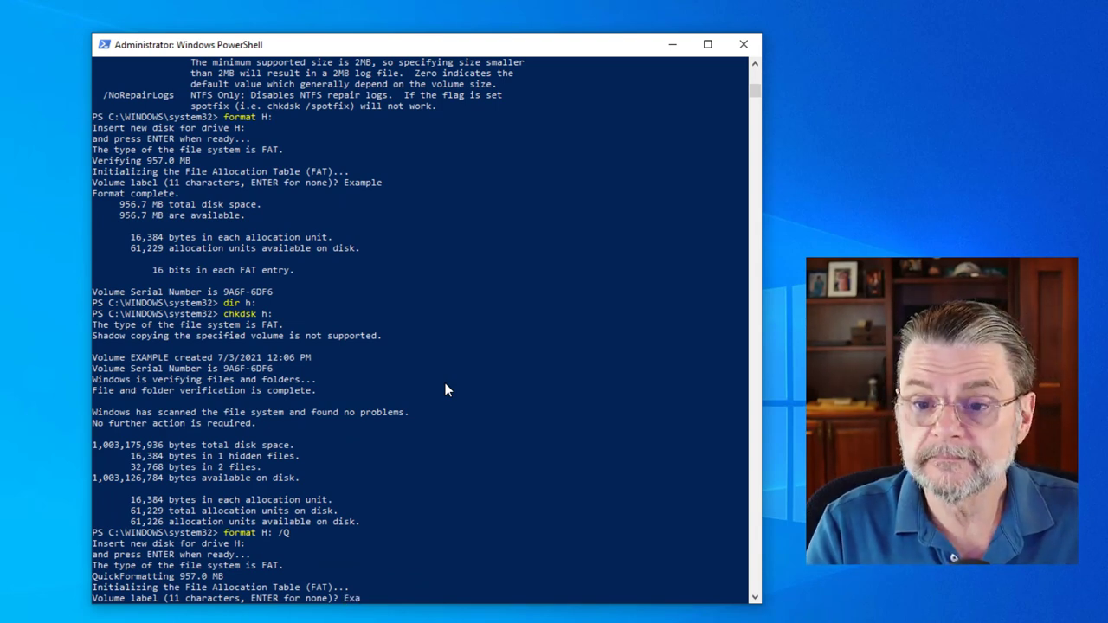
scroll(down, 3)
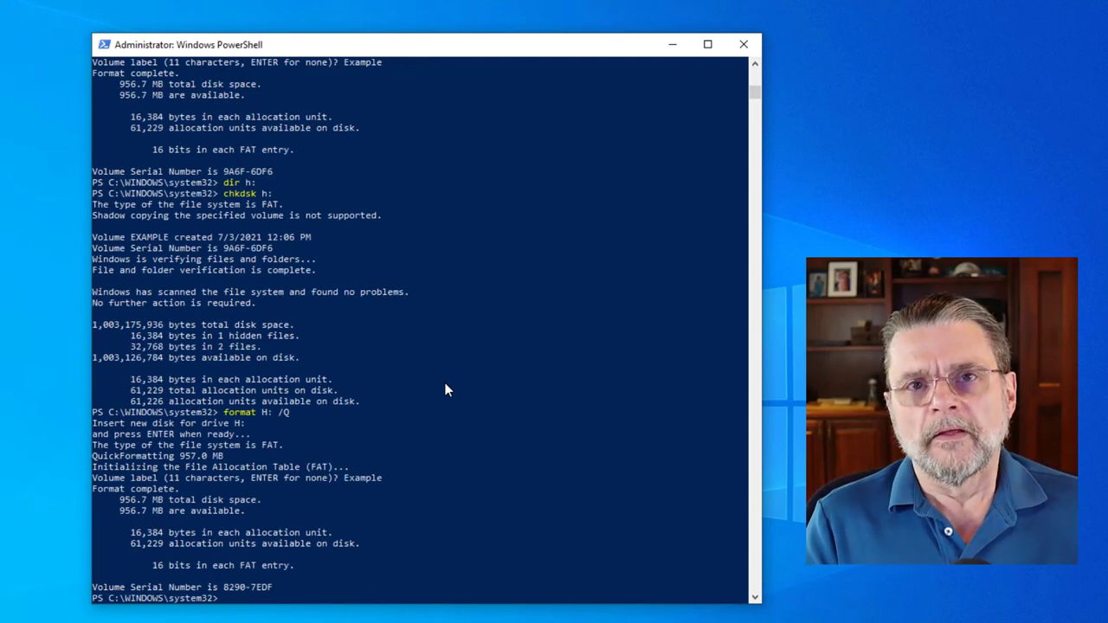